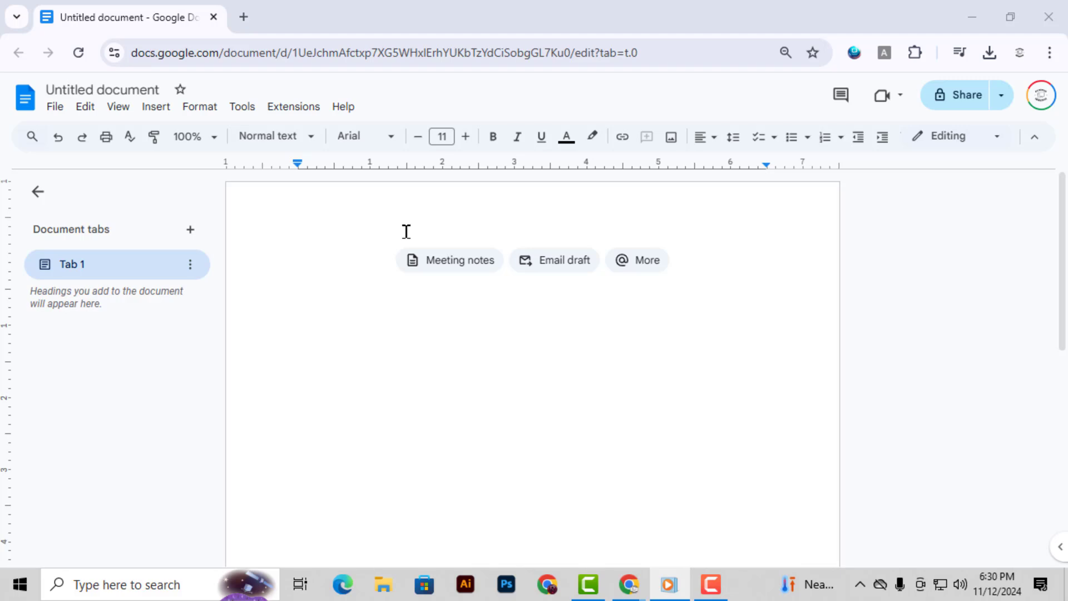
mouse_move(447, 272)
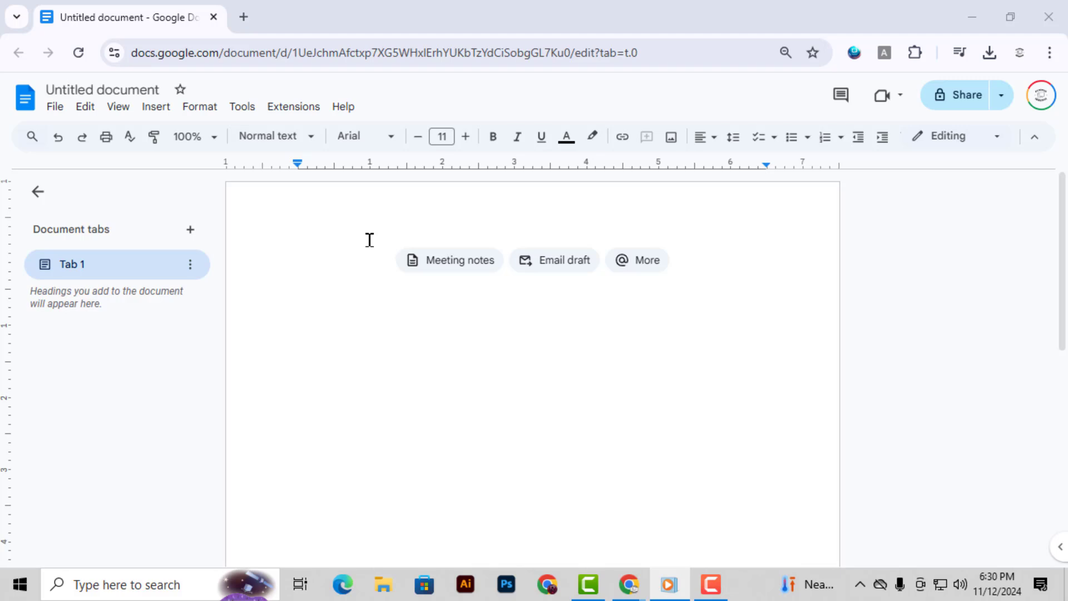
mouse_move(359, 235)
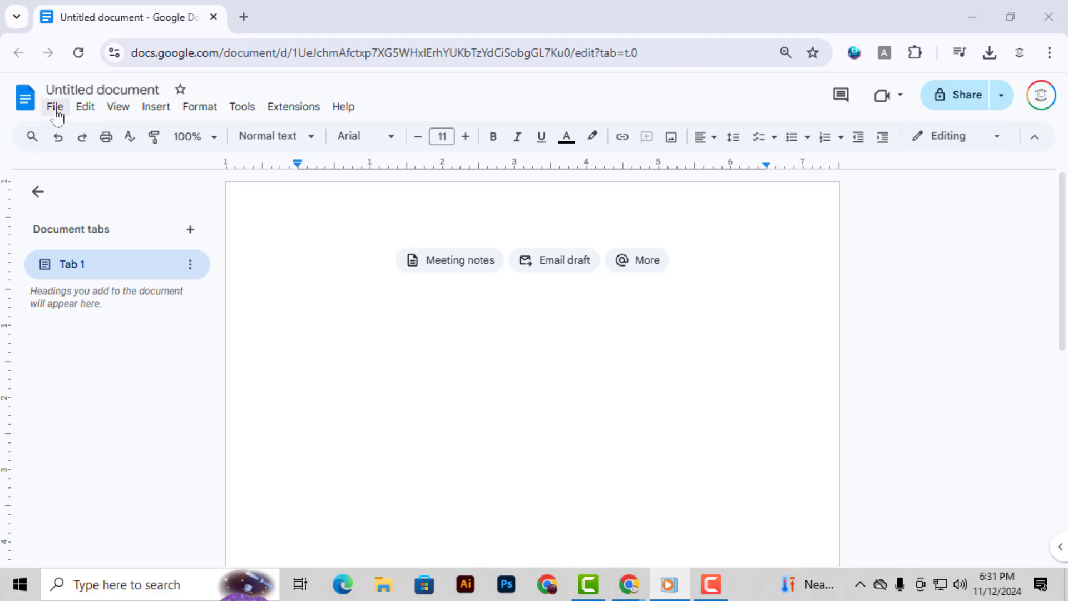
Bring up Page setup from the File menu for the blank document.
click(55, 107)
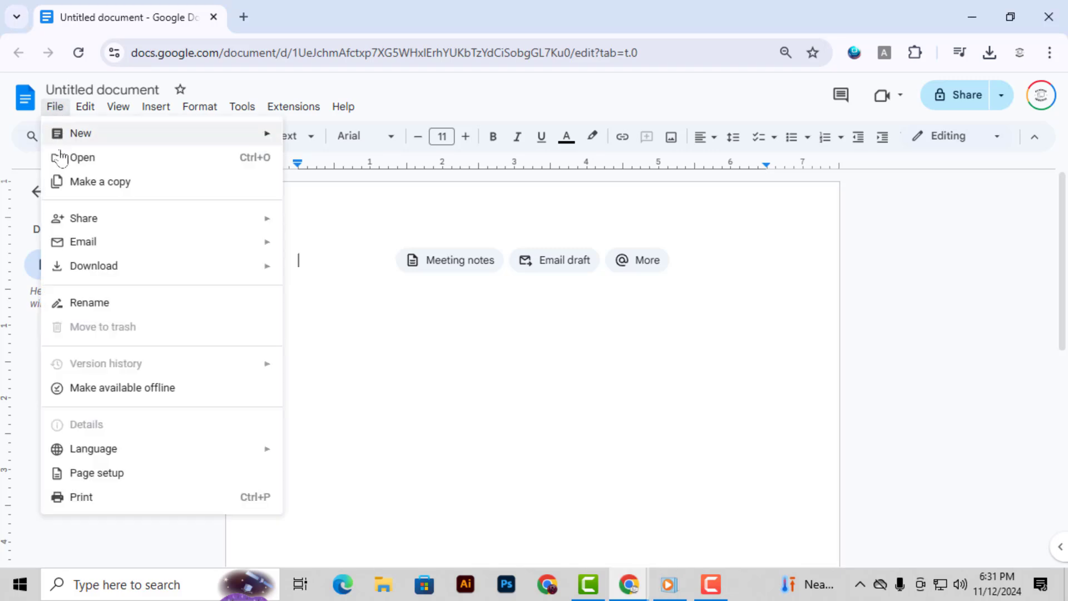
mouse_move(96, 473)
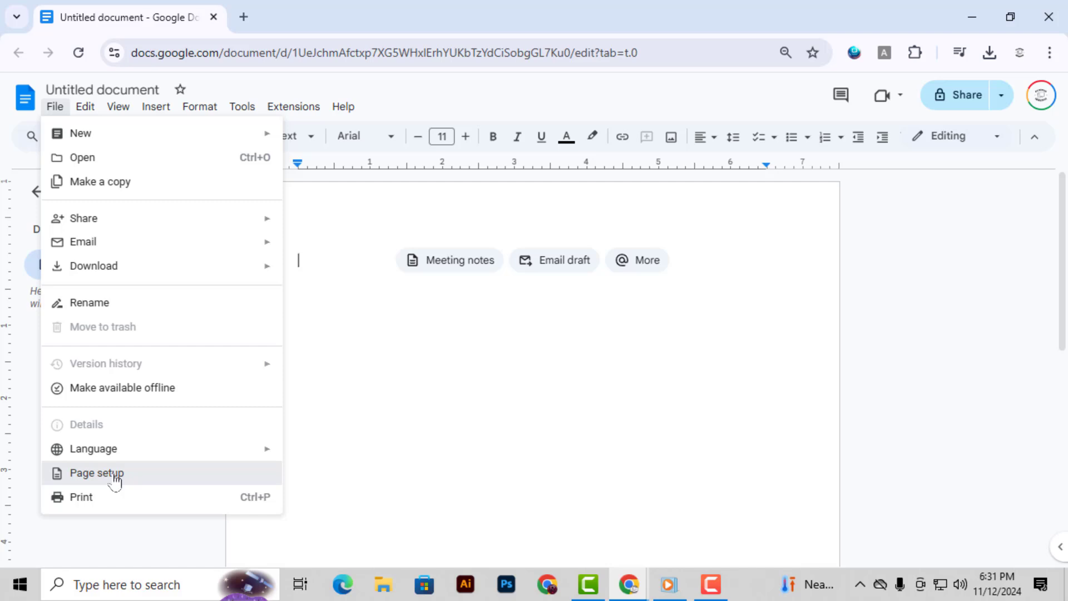
click(96, 472)
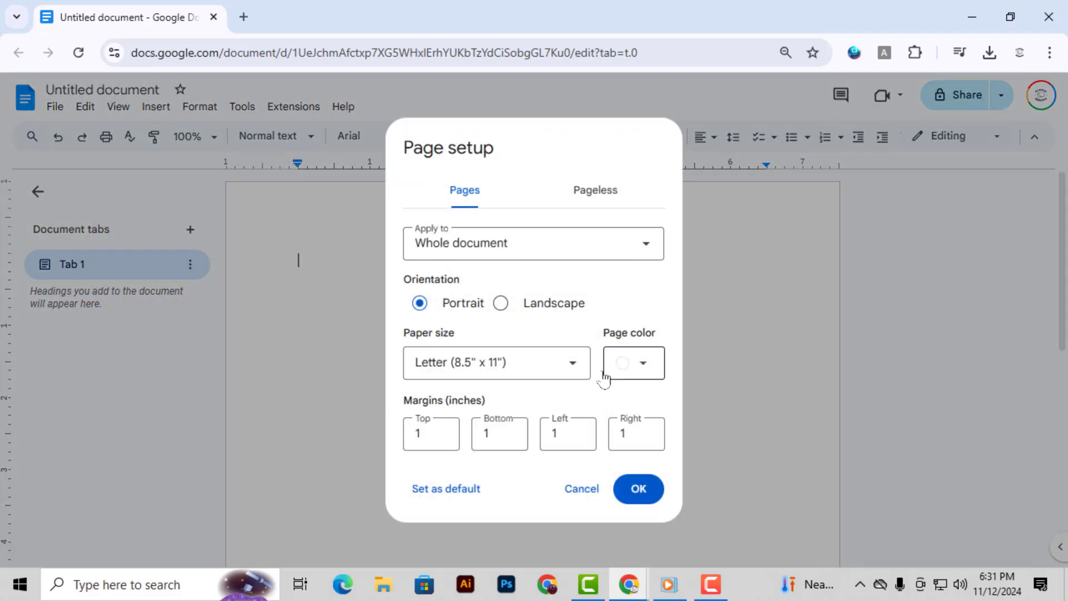
Set the Top, Bottom, Left and Right margins to 0.25 inches and apply them.
click(430, 433)
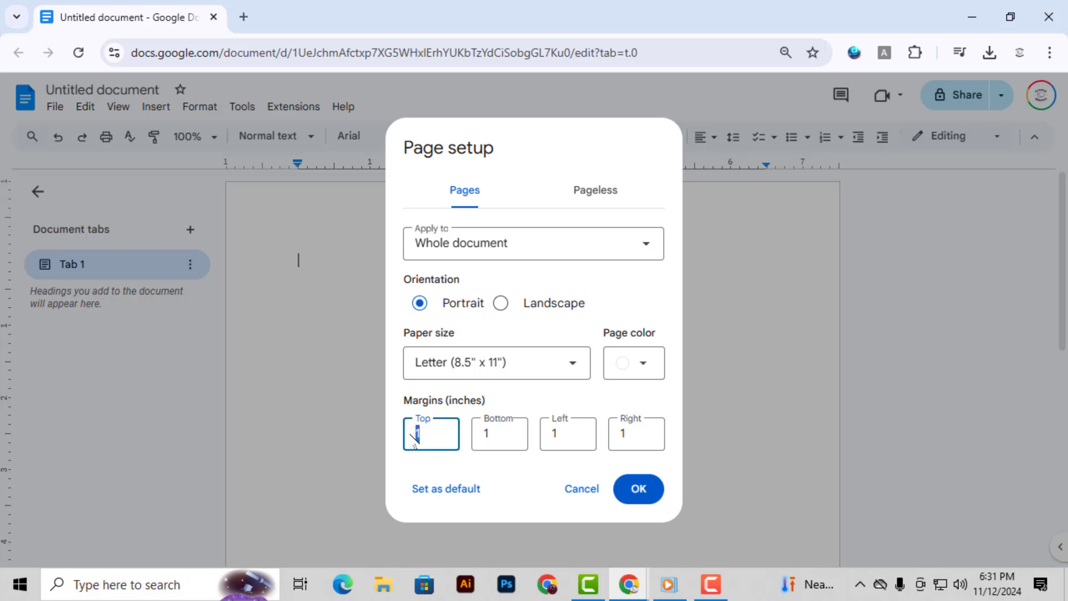
click(498, 433)
text(1)
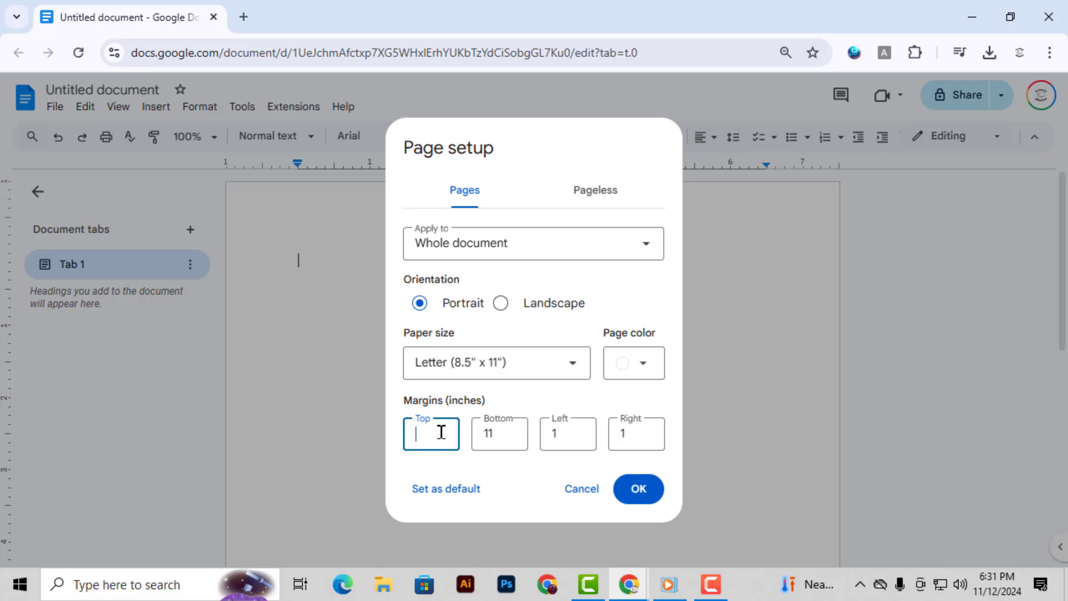
text(0.25)
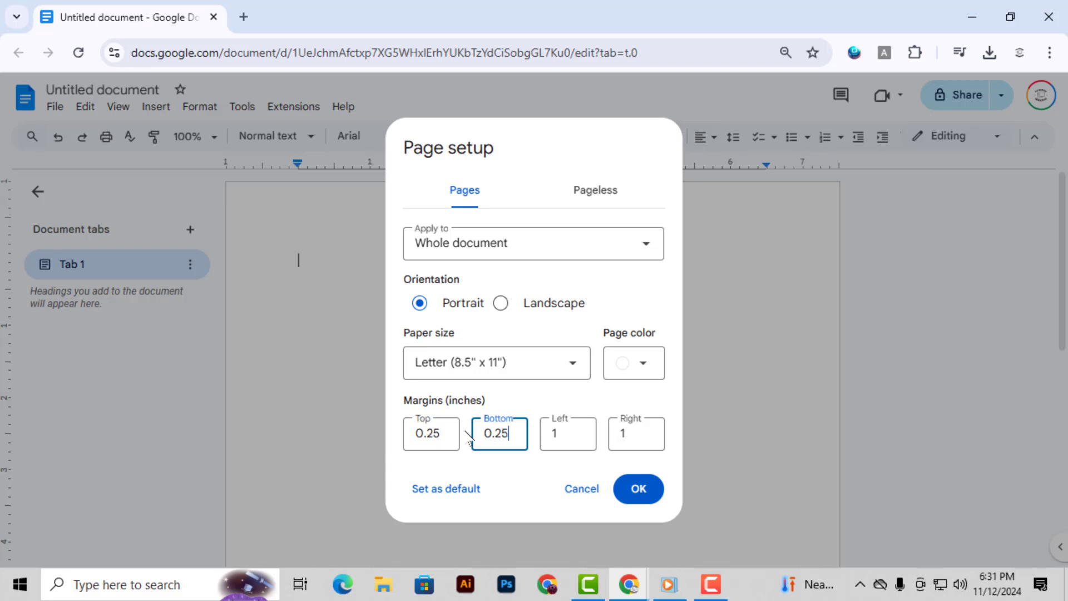
click(566, 433)
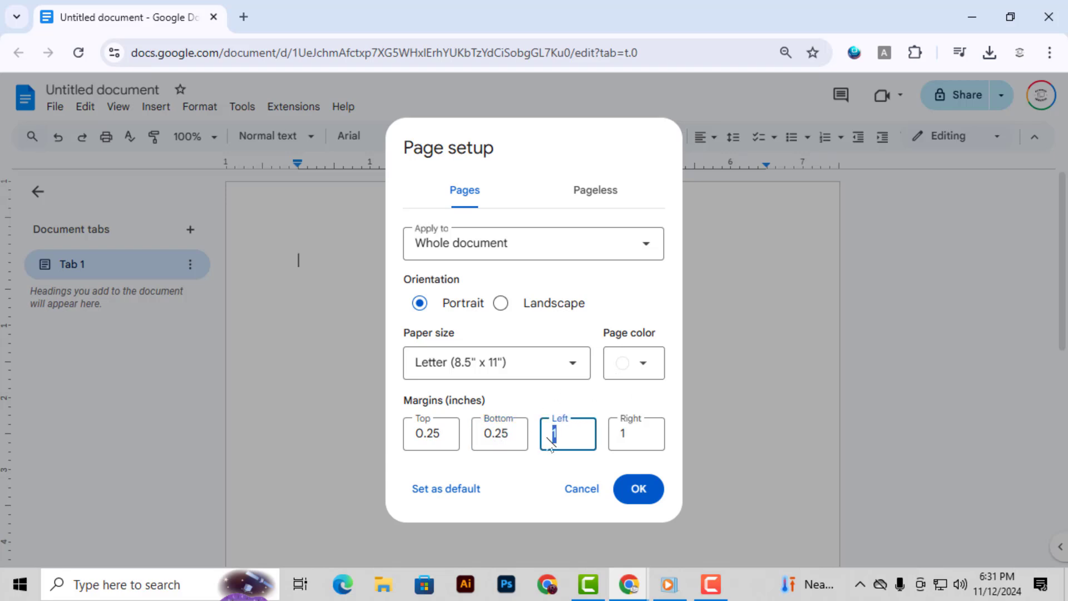
text(0.25)
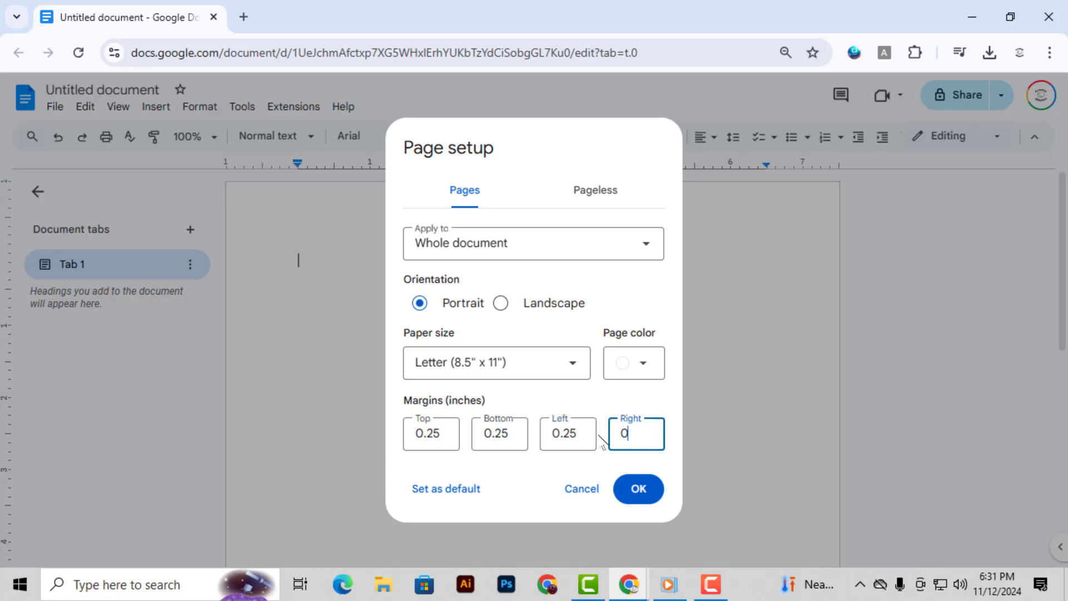
text(.25)
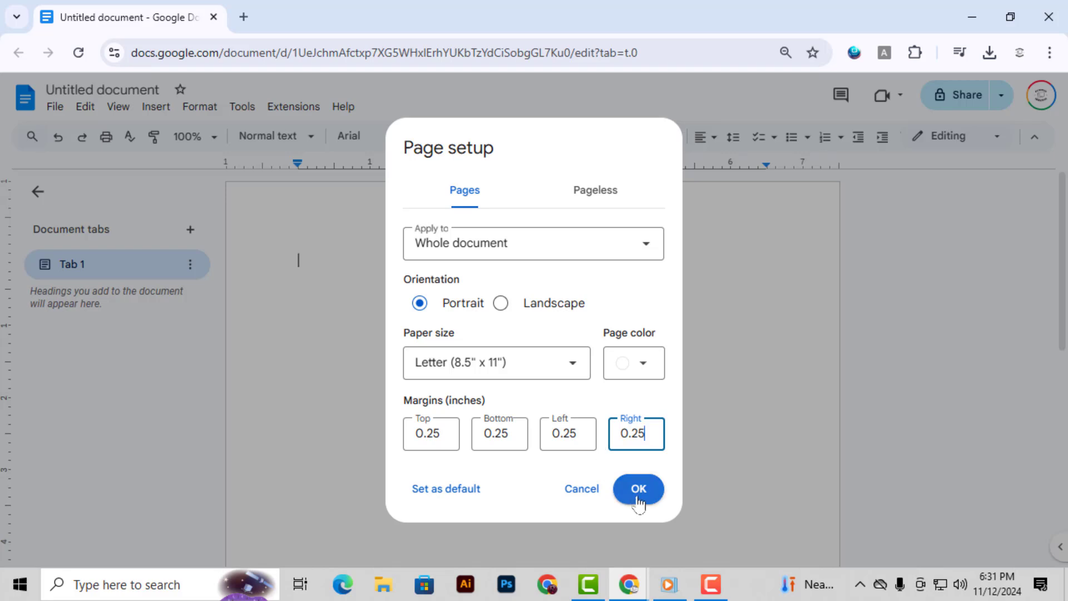
click(637, 489)
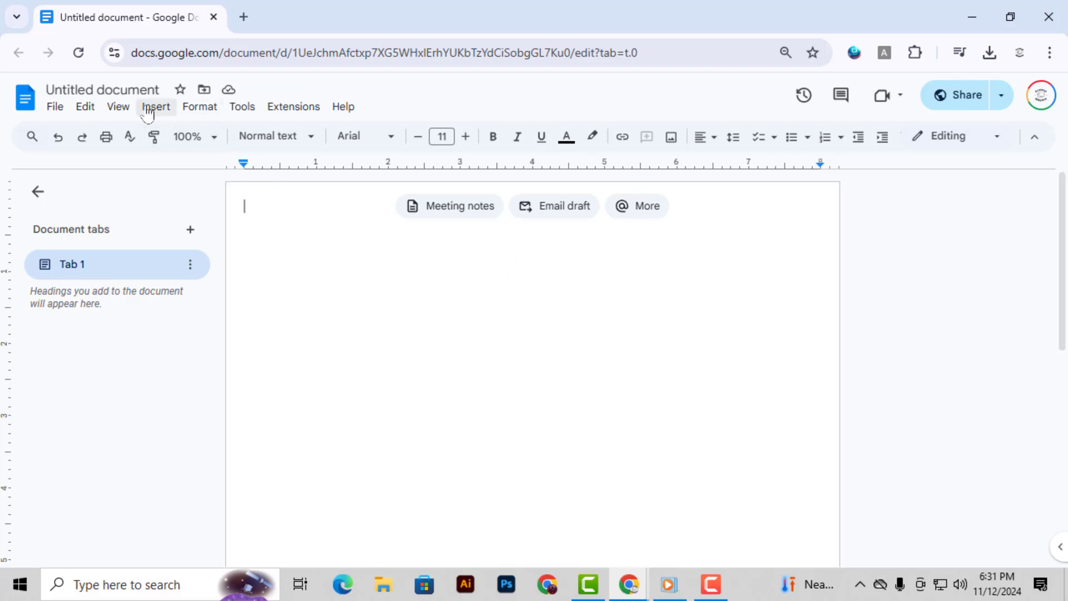
mouse_move(150, 112)
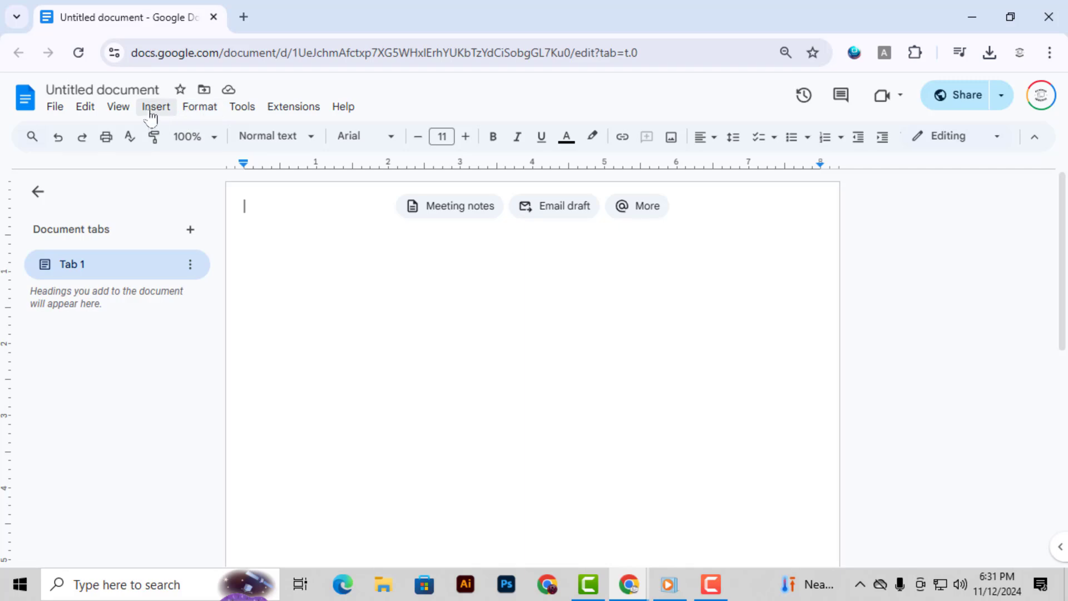
mouse_move(153, 116)
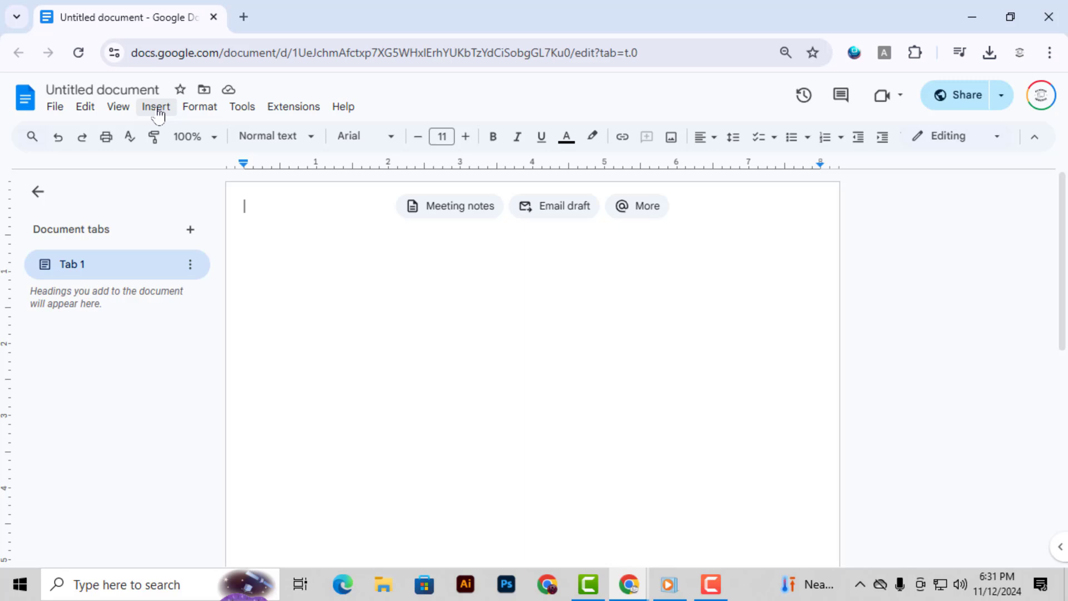
Insert a 1 x 1 single-cell table at the top of the page.
click(156, 106)
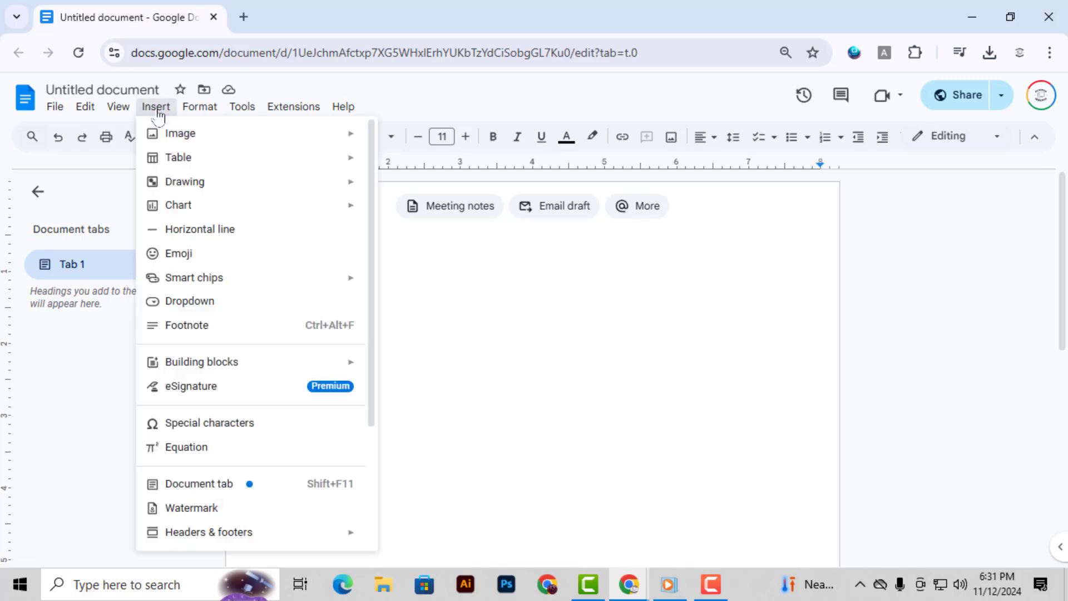
mouse_move(178, 157)
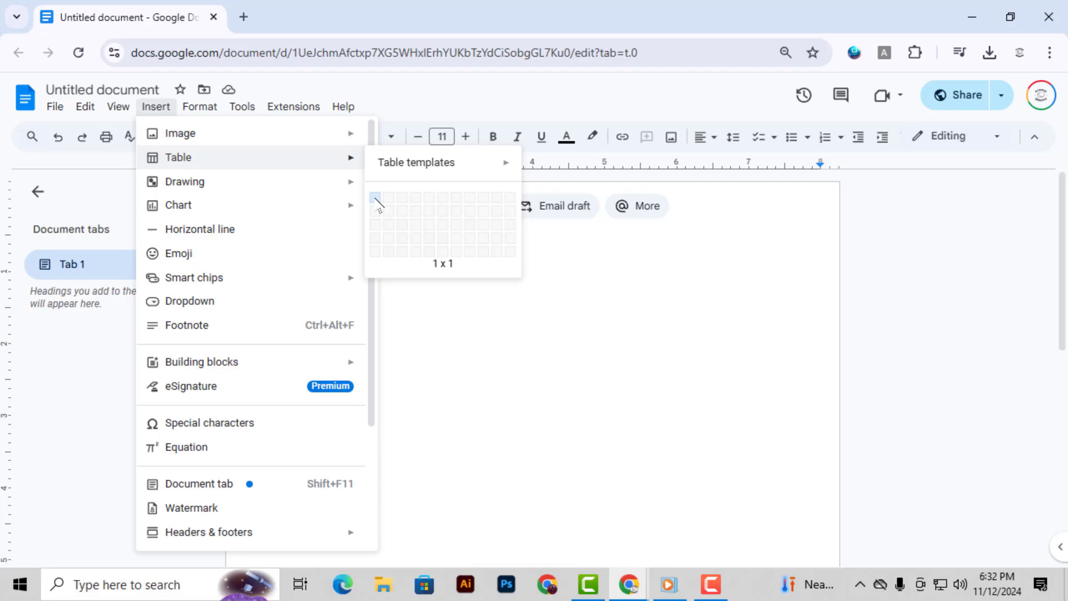
click(375, 200)
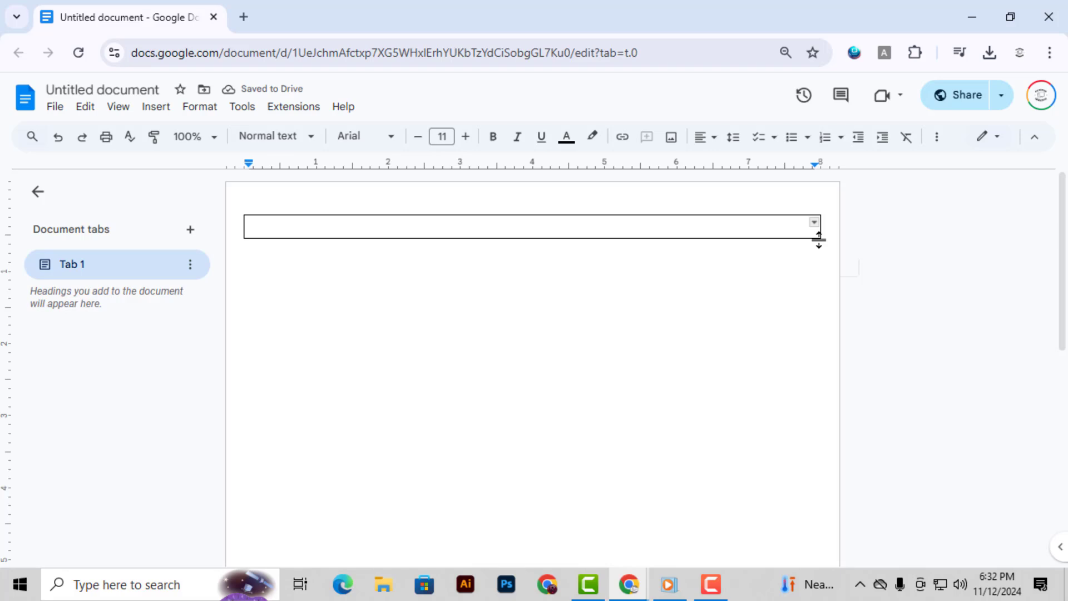
Drag the table's bottom border down so the cell fills the page.
drag(819, 239, 745, 489)
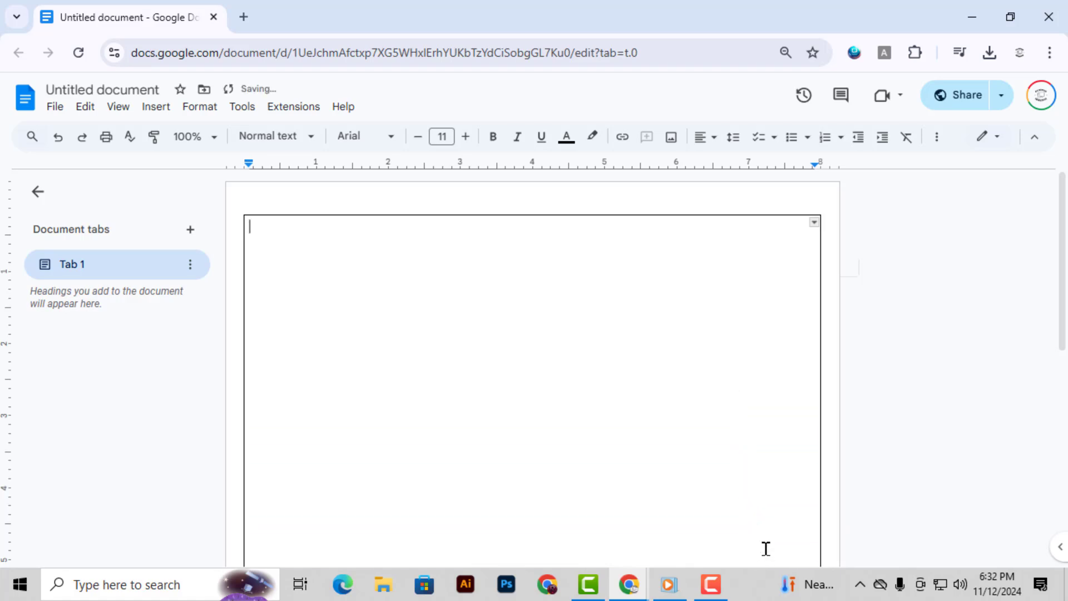
mouse_move(375, 215)
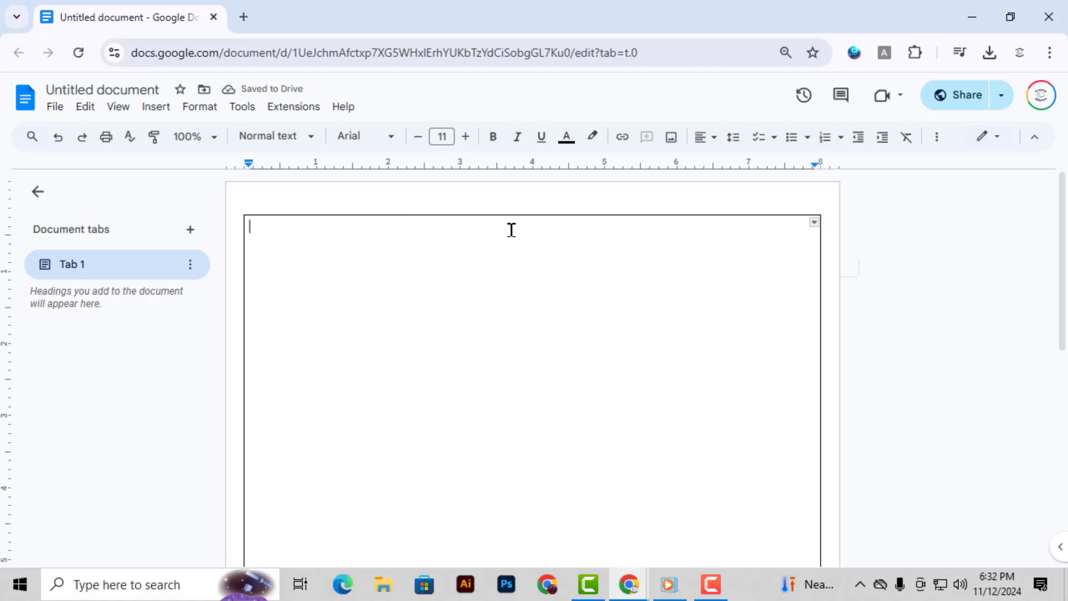
mouse_move(314, 211)
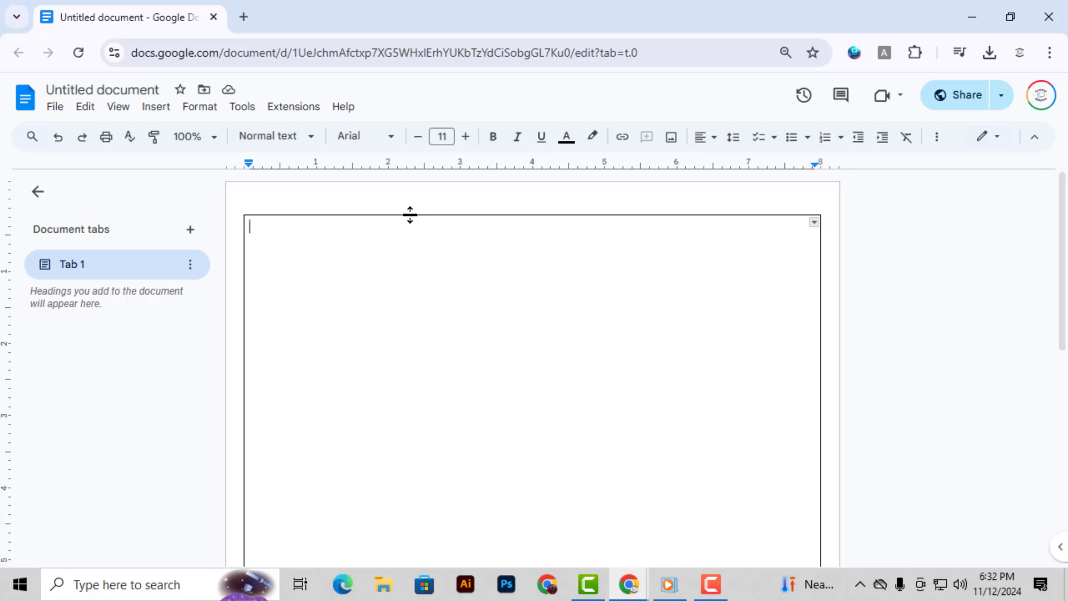
scroll(down, 3)
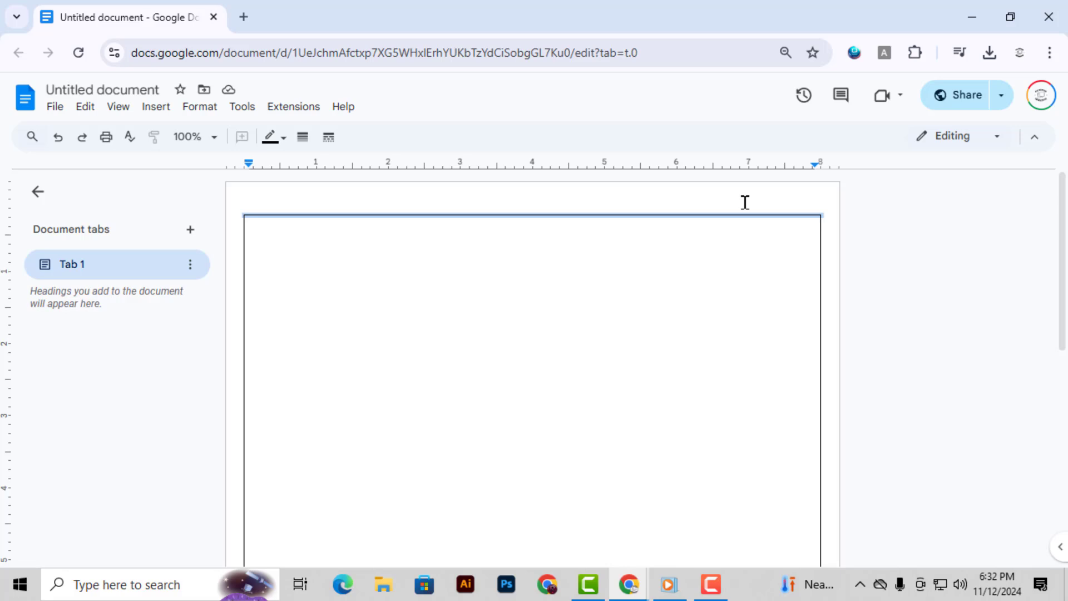
mouse_move(269, 136)
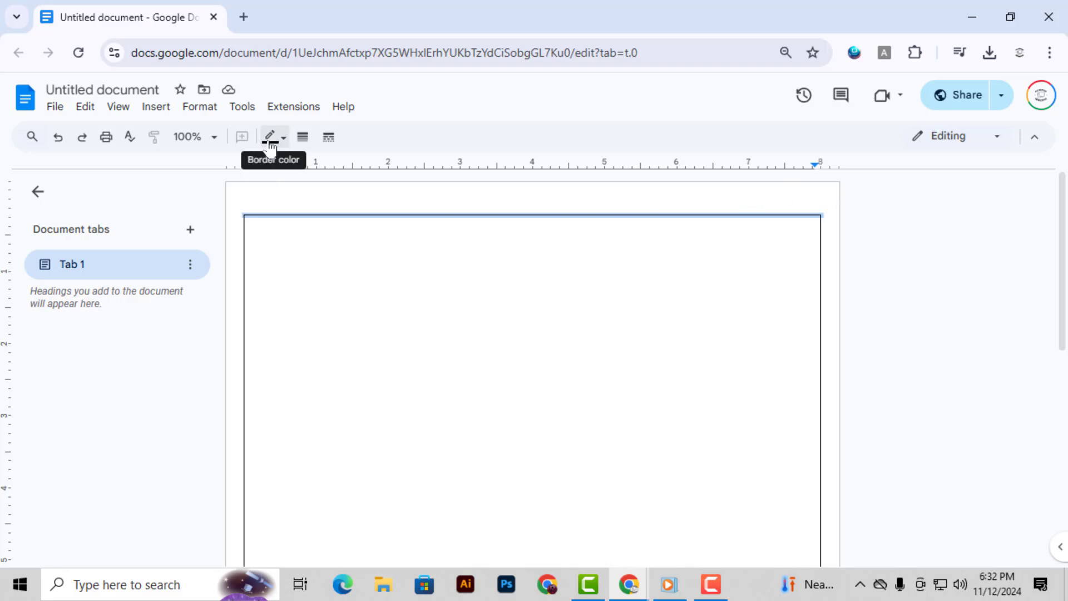
Make the table's top border a thick orange line.
click(190, 135)
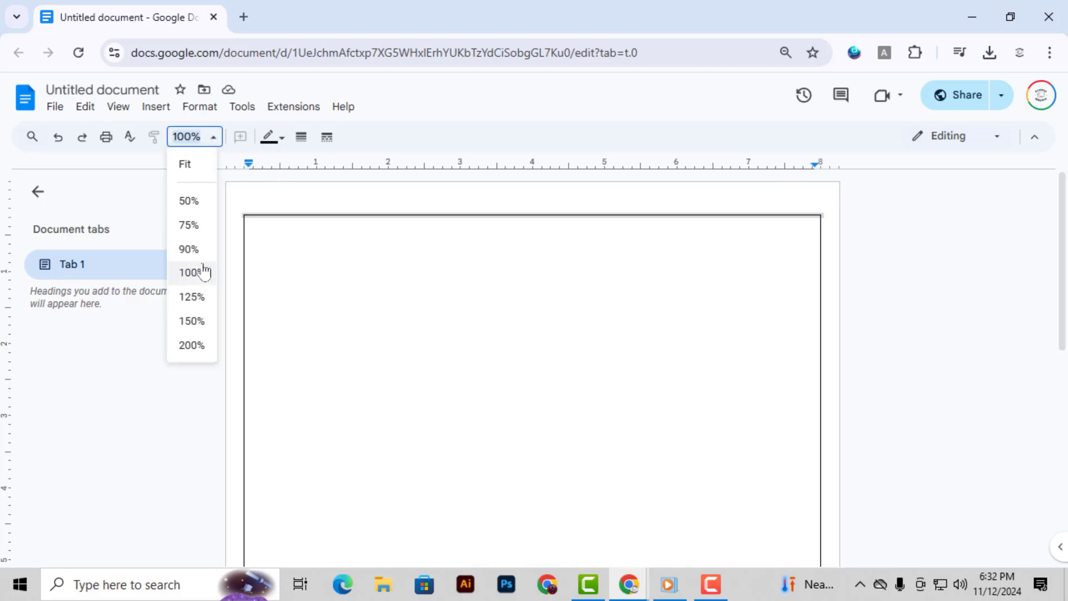
click(282, 136)
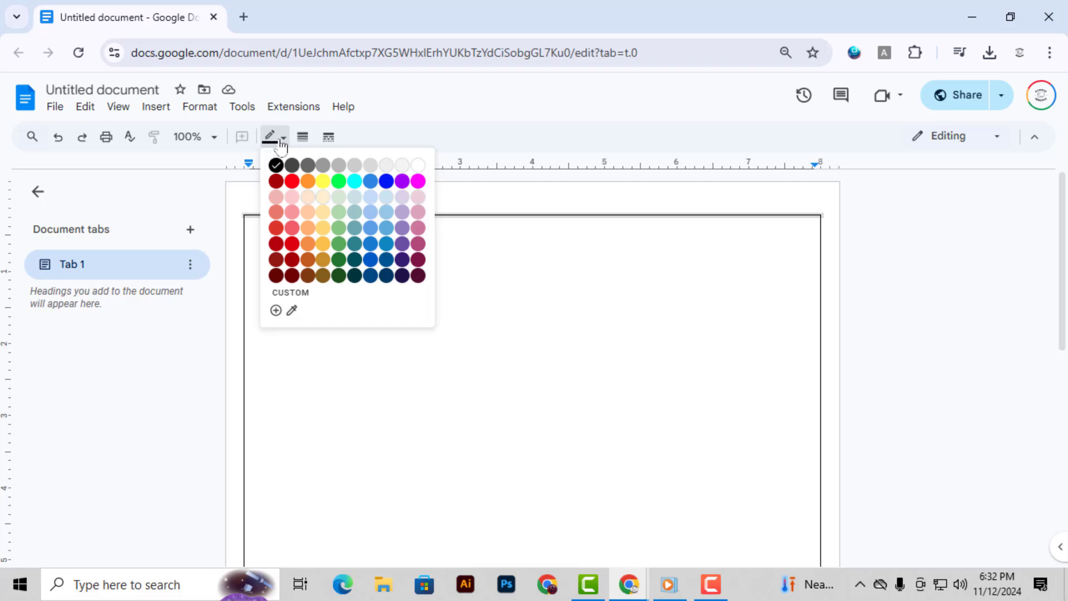
click(302, 137)
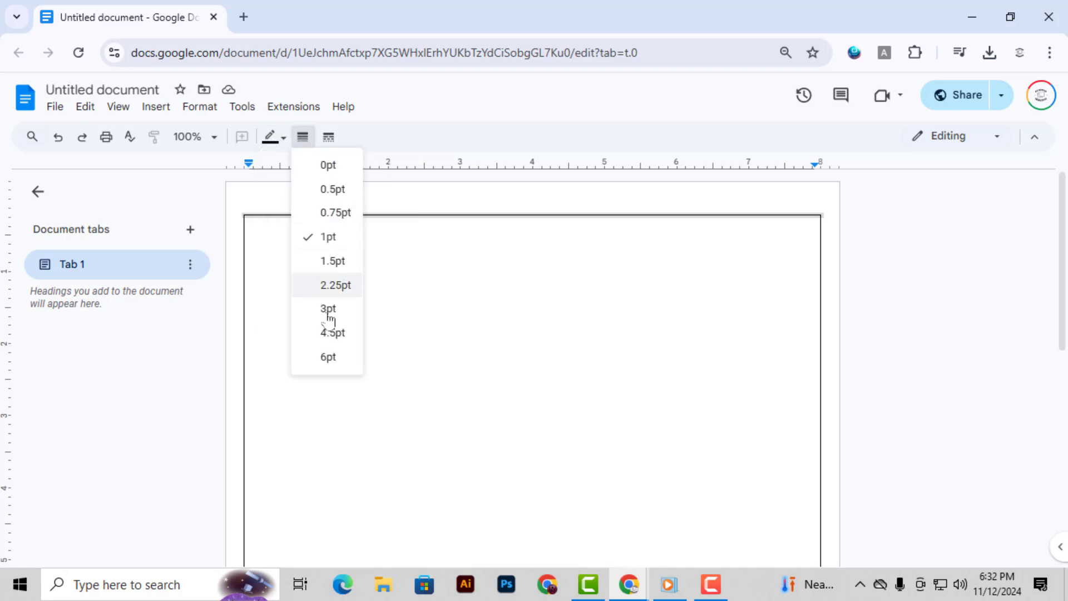
click(334, 285)
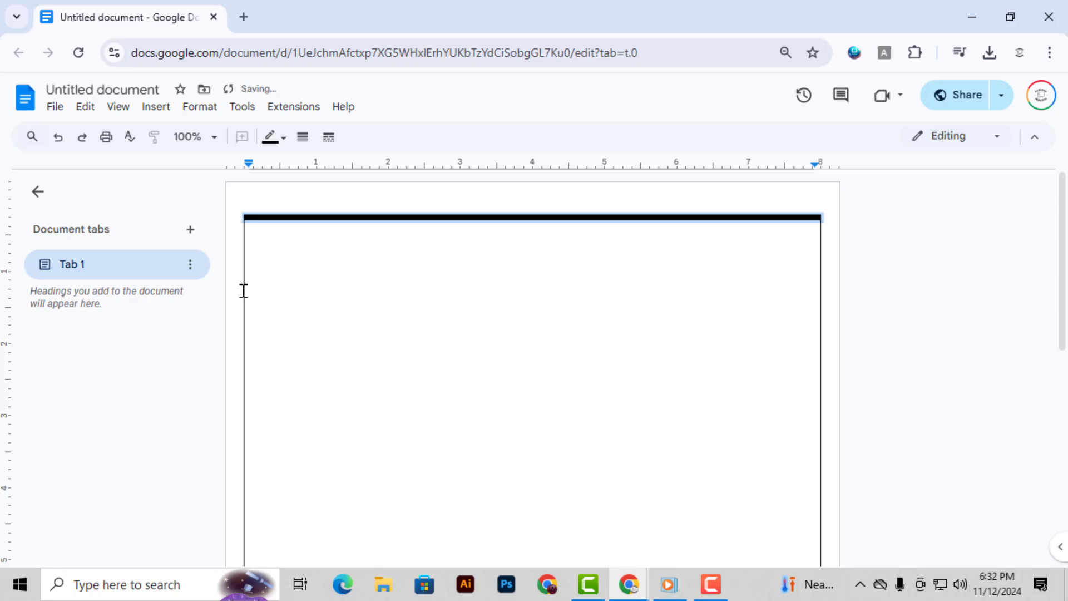
Colour the table's left border orange and bring up its thickness choices.
click(302, 136)
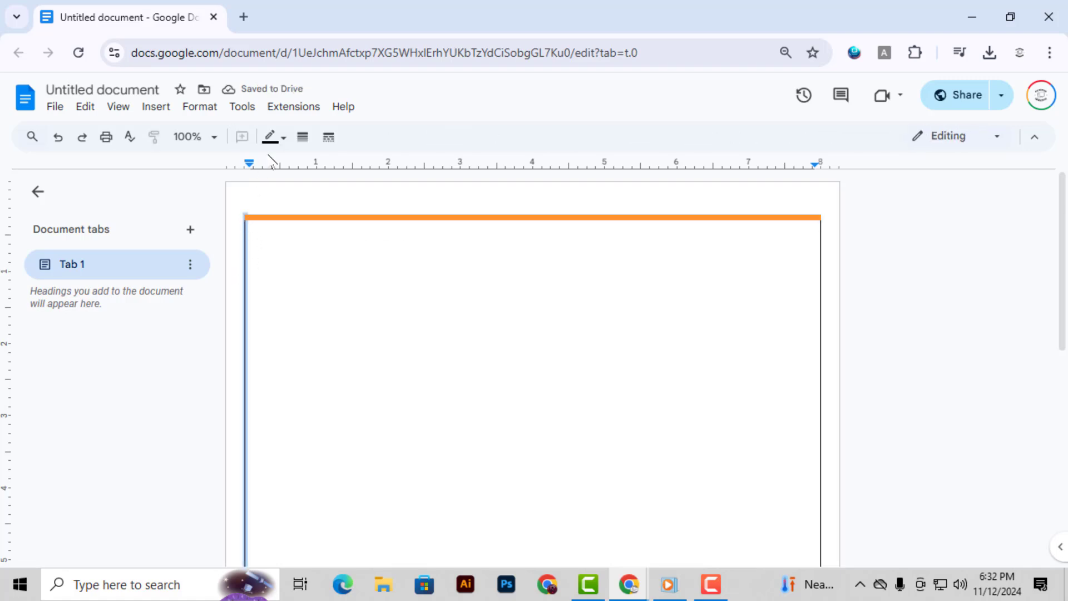
click(269, 136)
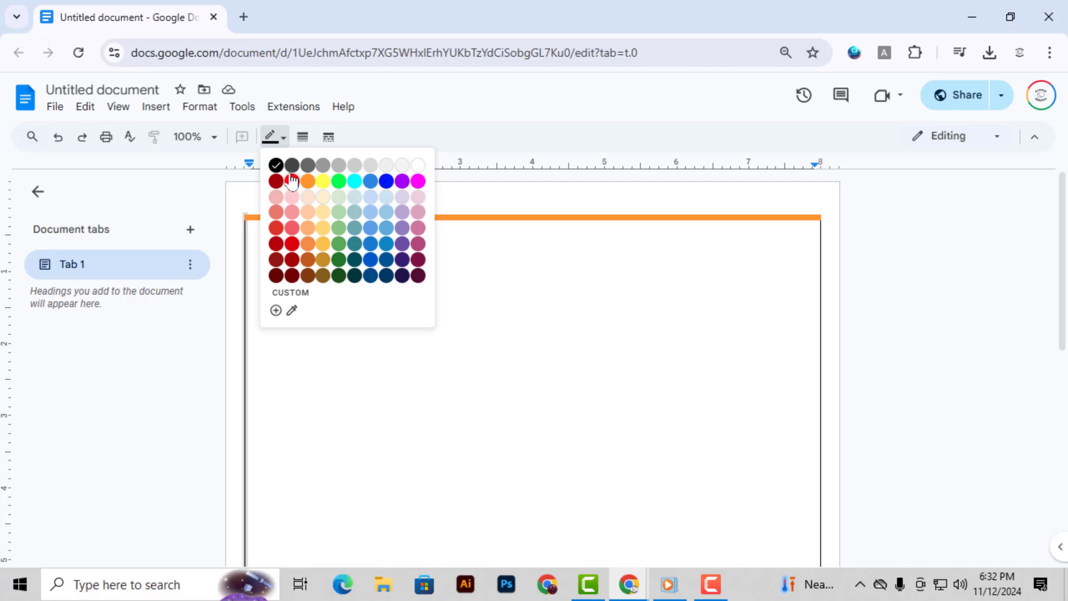
click(290, 180)
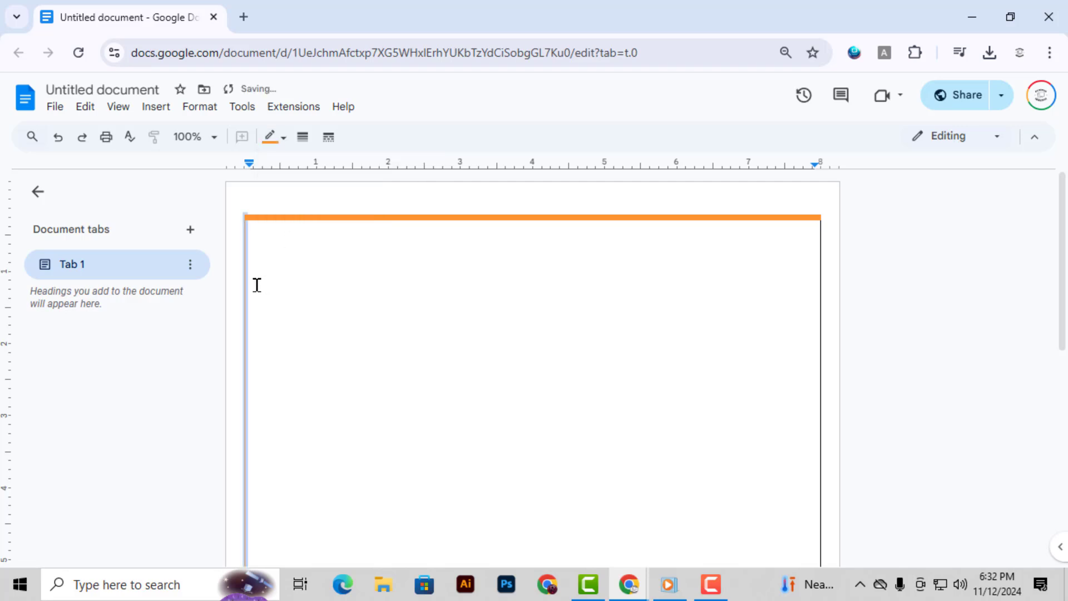
click(303, 136)
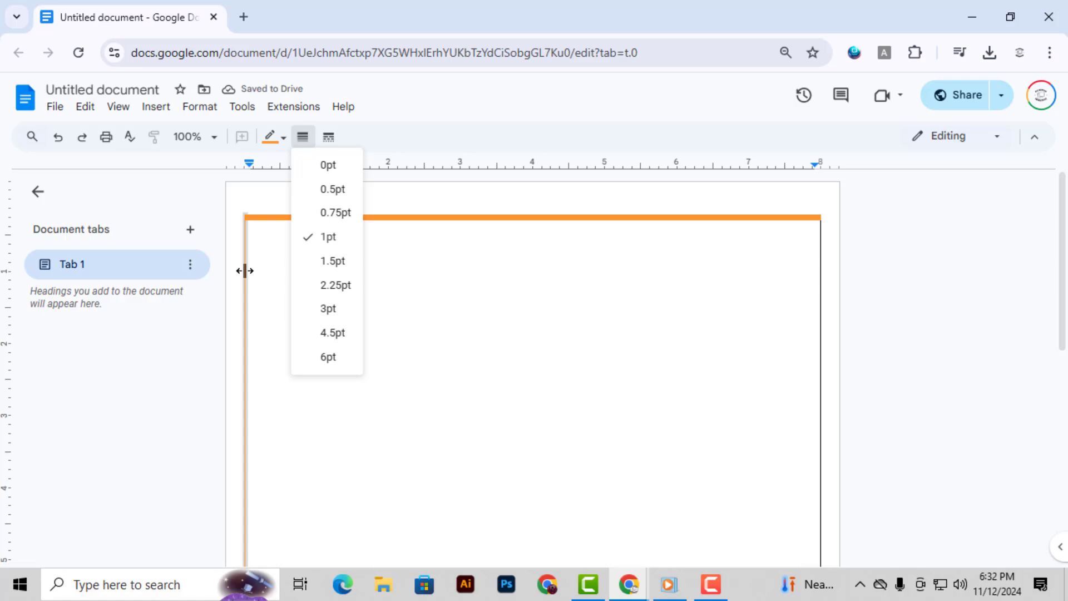